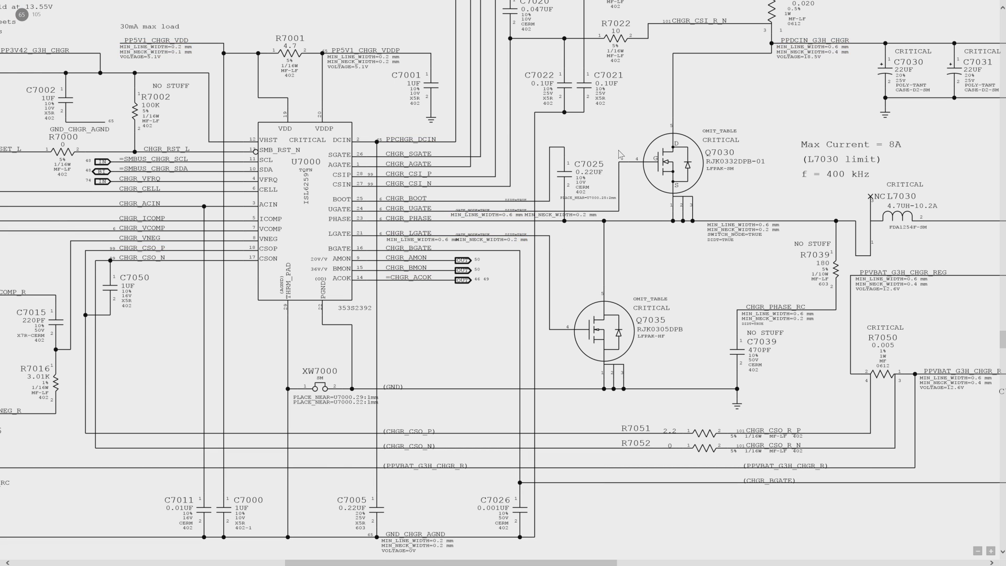
Step: Scroll from U7000 to the FROM ADAPTER section showing R7020, R7021 and R7022
{"action": "scroll", "scroll_direction": "down", "scroll_amount": 3}
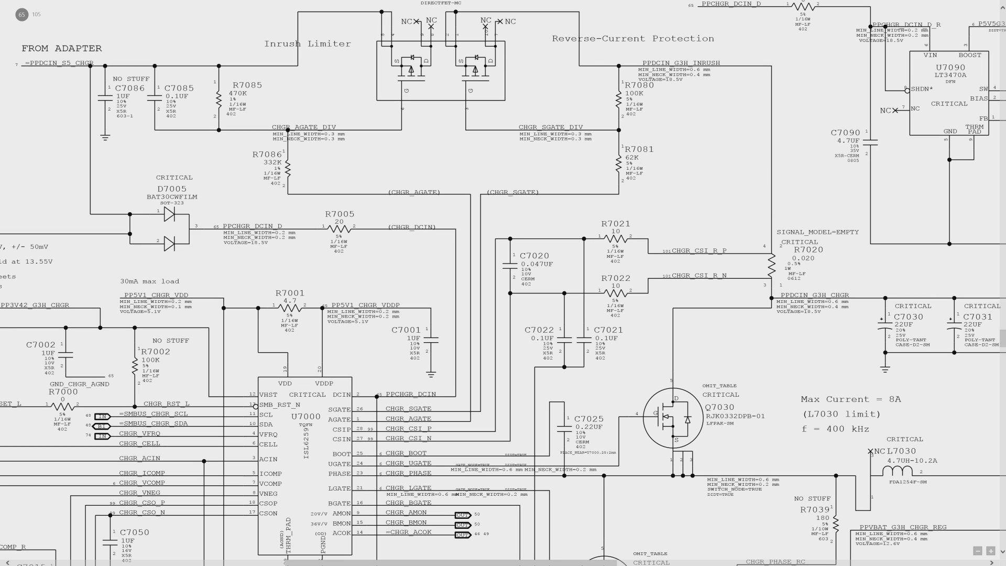
{"action": "double_click", "coordinate": [63, 48]}
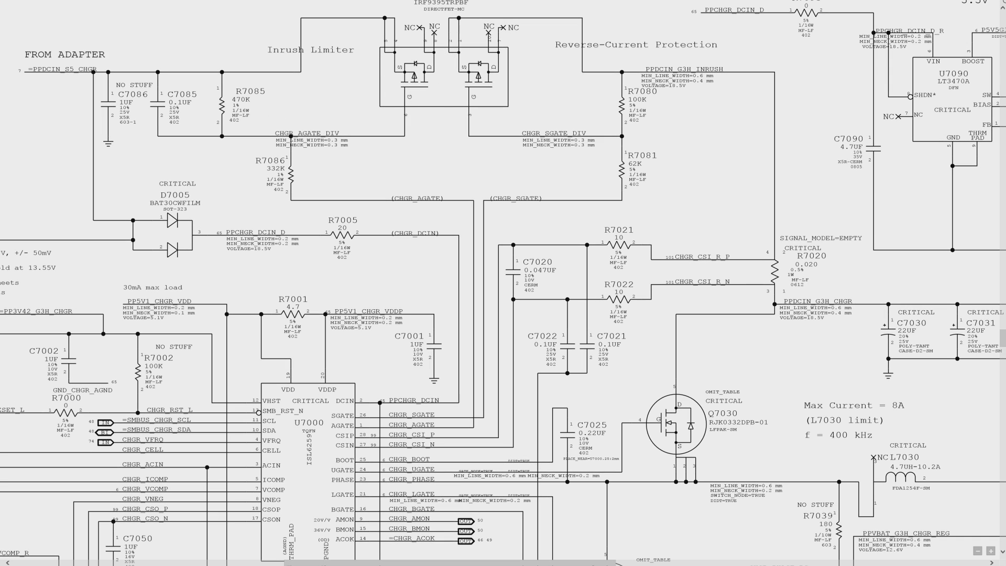
{"action": "mouse_move", "coordinate": [567, 60]}
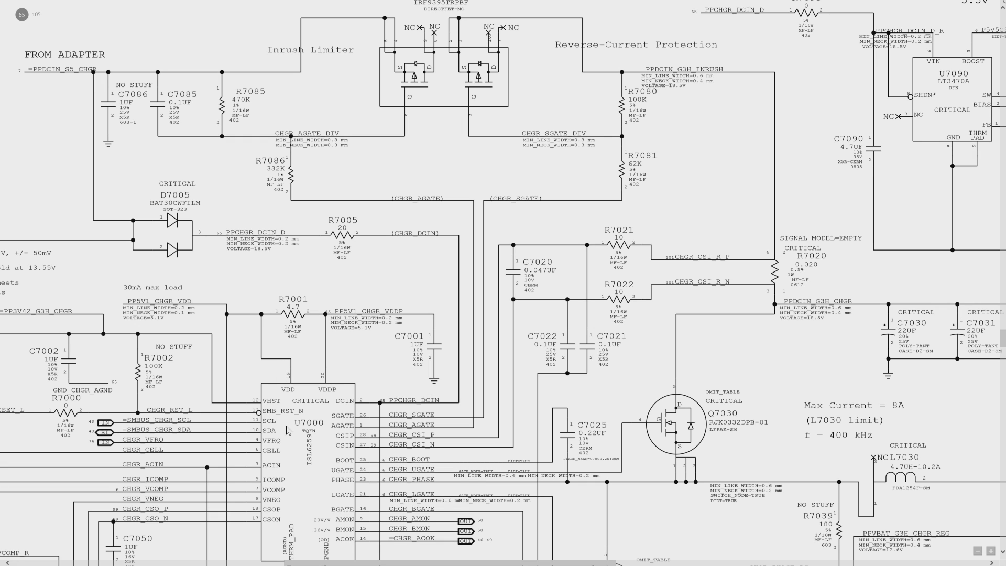
{"action": "double_click", "coordinate": [399, 434]}
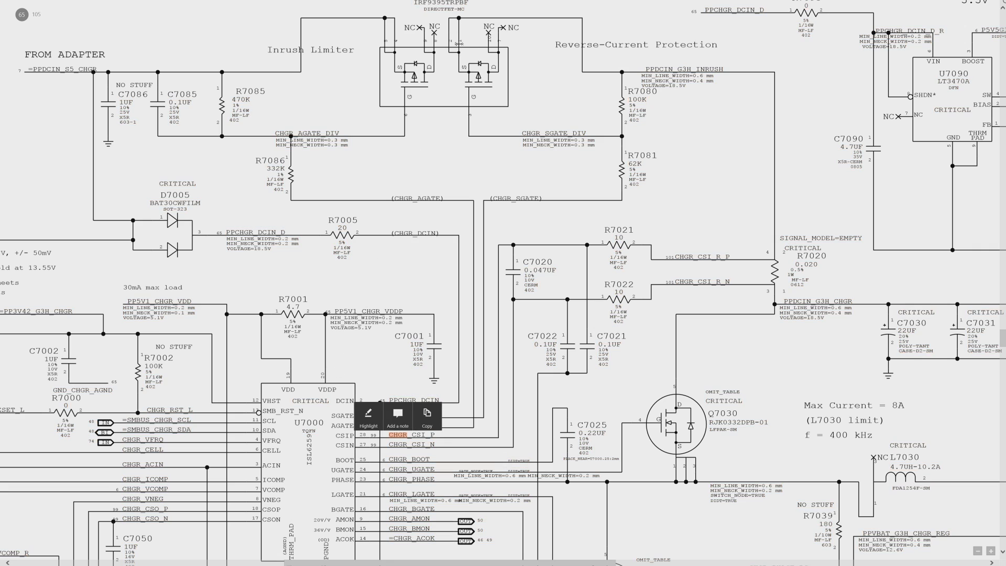
{"action": "left_click", "coordinate": [740, 226]}
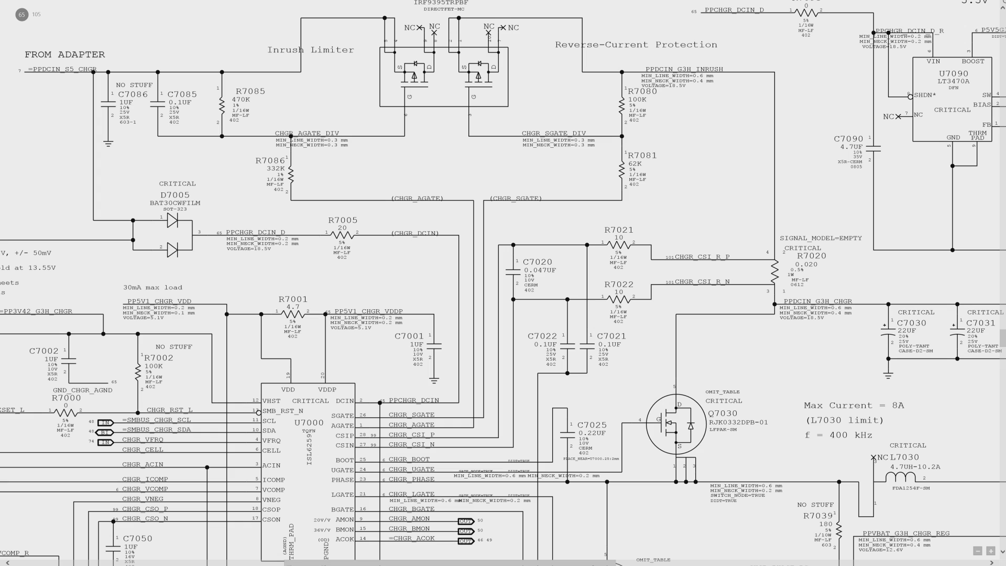
{"action": "mouse_move", "coordinate": [487, 60]}
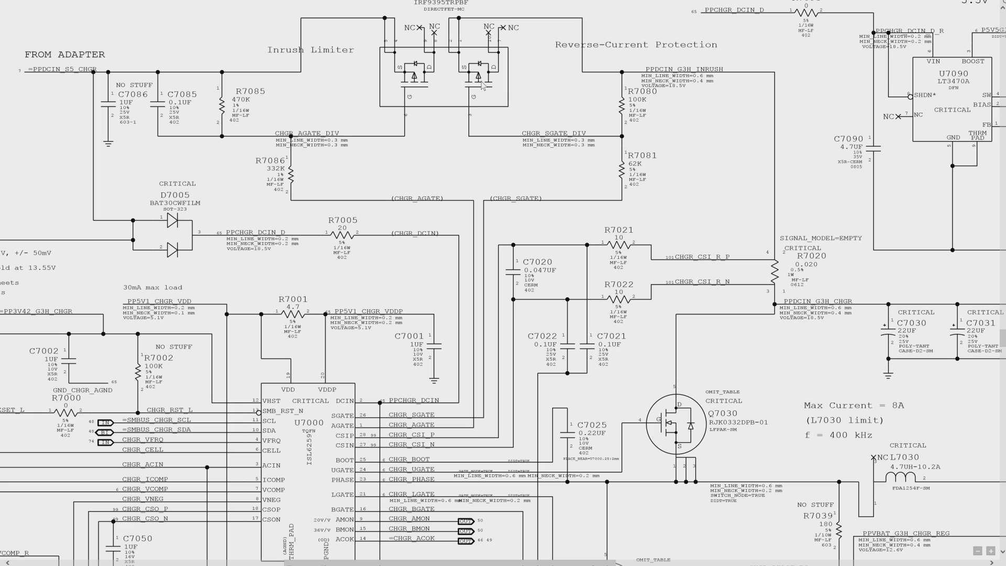
{"action": "mouse_move", "coordinate": [440, 90]}
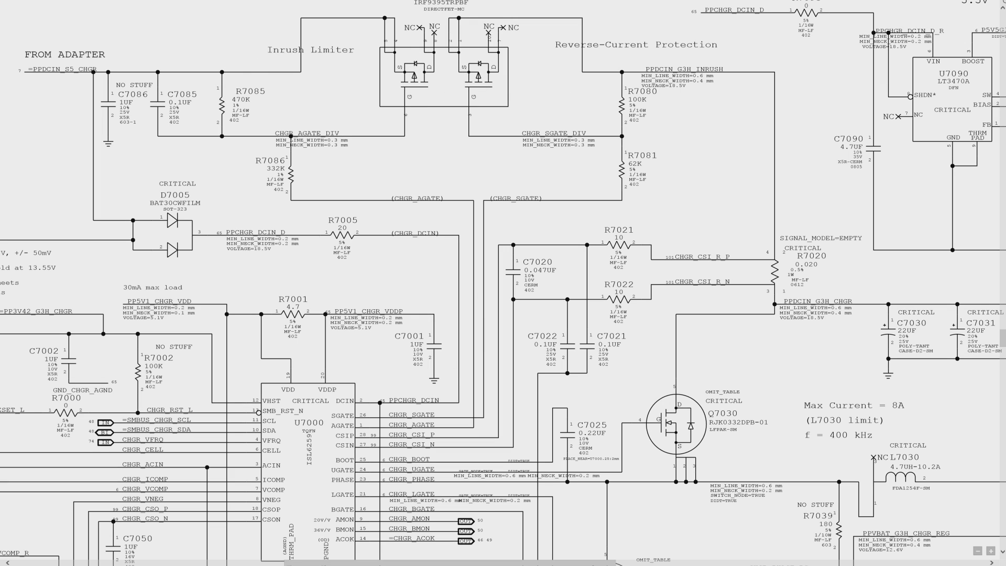
{"action": "mouse_move", "coordinate": [832, 196]}
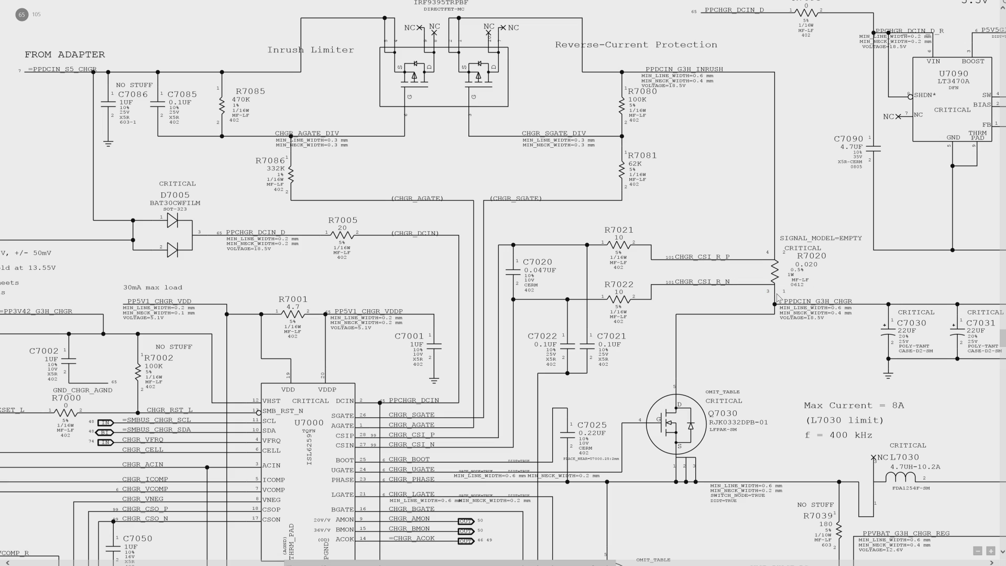
{"action": "mouse_move", "coordinate": [706, 355]}
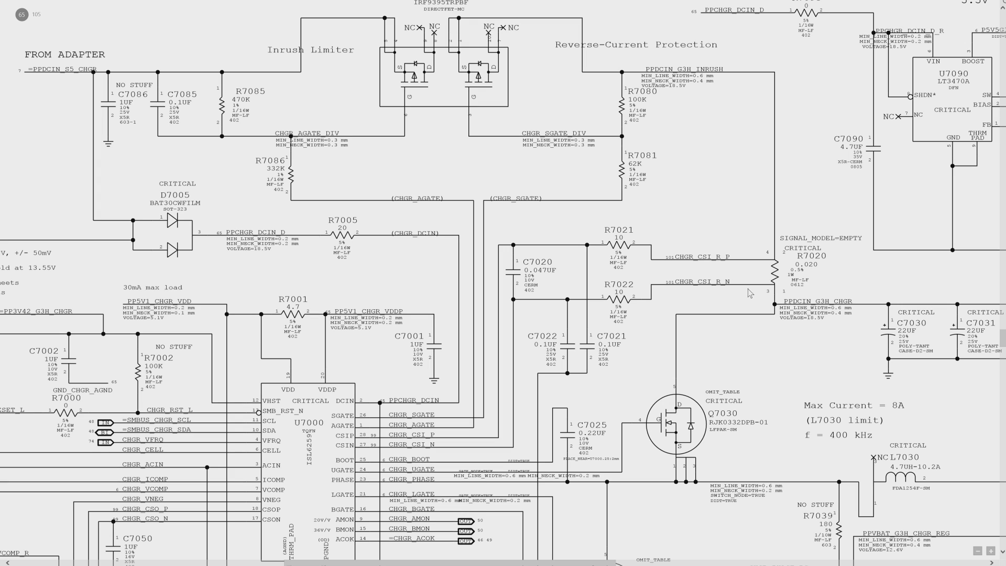
{"action": "mouse_move", "coordinate": [751, 294]}
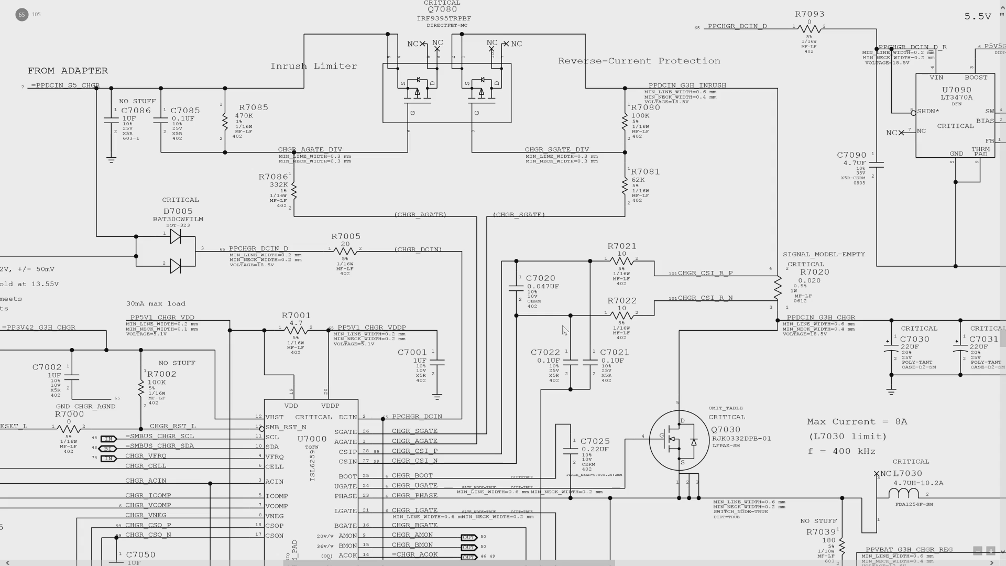
{"action": "mouse_move", "coordinate": [563, 329]}
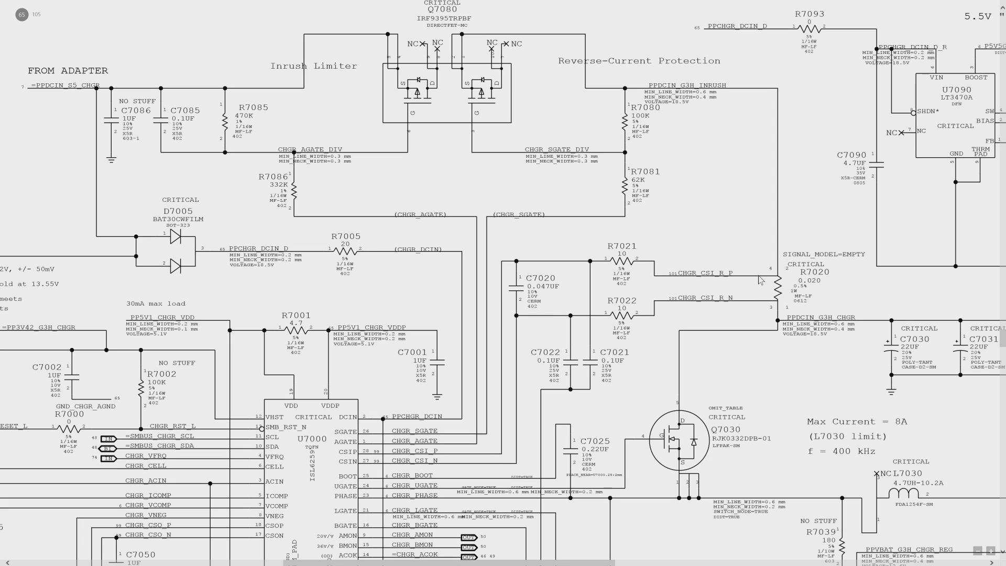
{"action": "mouse_move", "coordinate": [760, 279]}
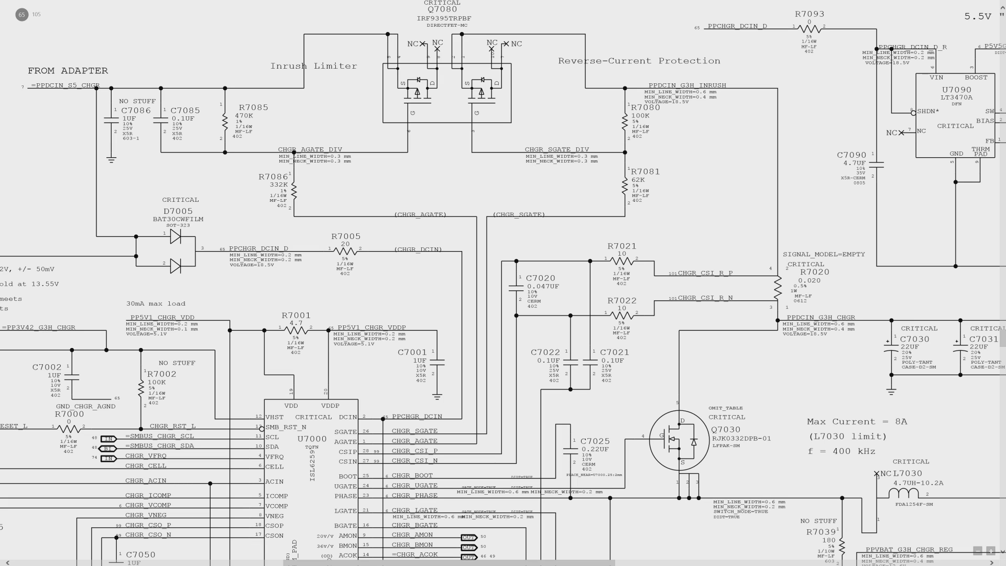
Step: Select R7021's resistance value on the sense line, then clear the selection
{"action": "left_click", "coordinate": [620, 258]}
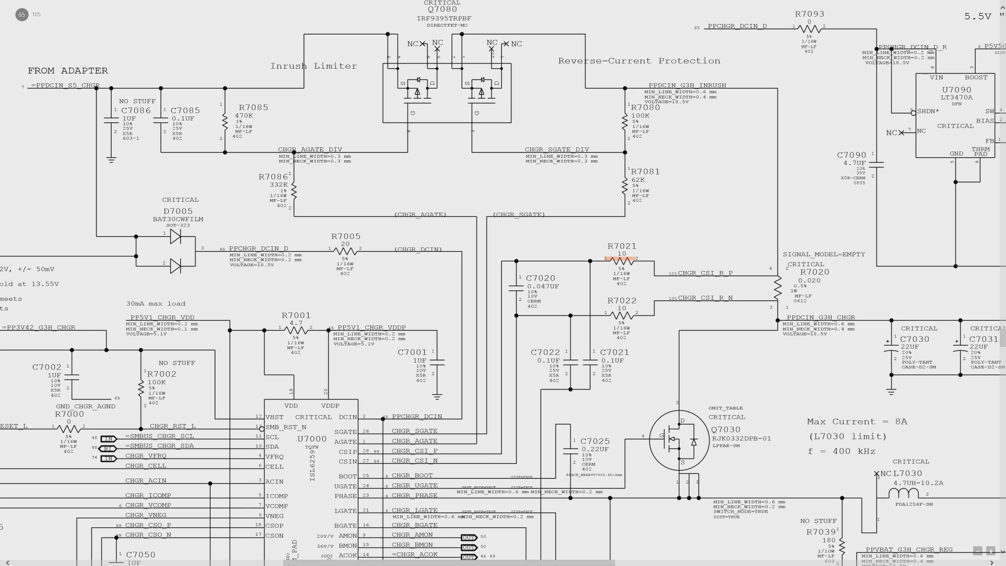
{"action": "left_click", "coordinate": [617, 258]}
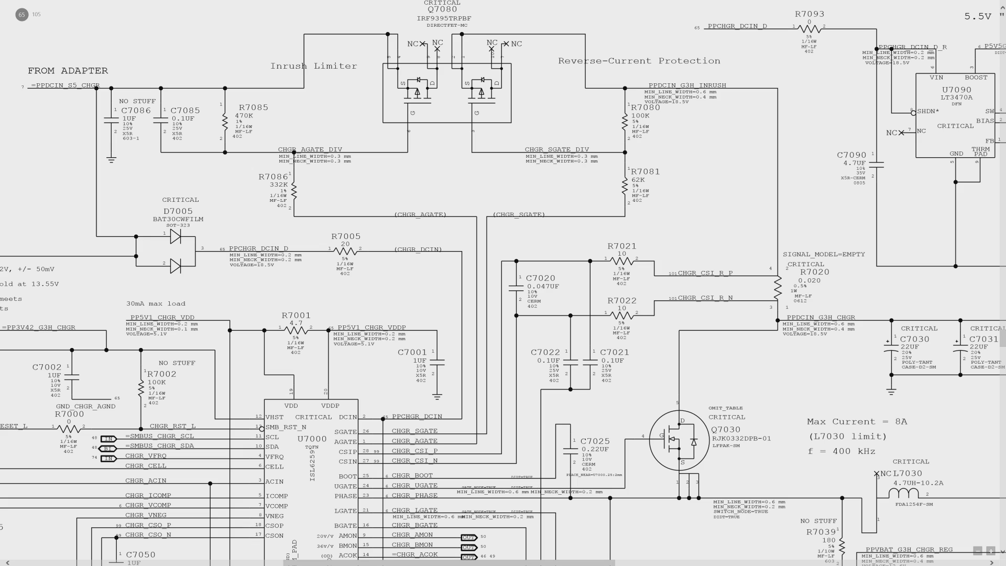
{"action": "mouse_move", "coordinate": [326, 464]}
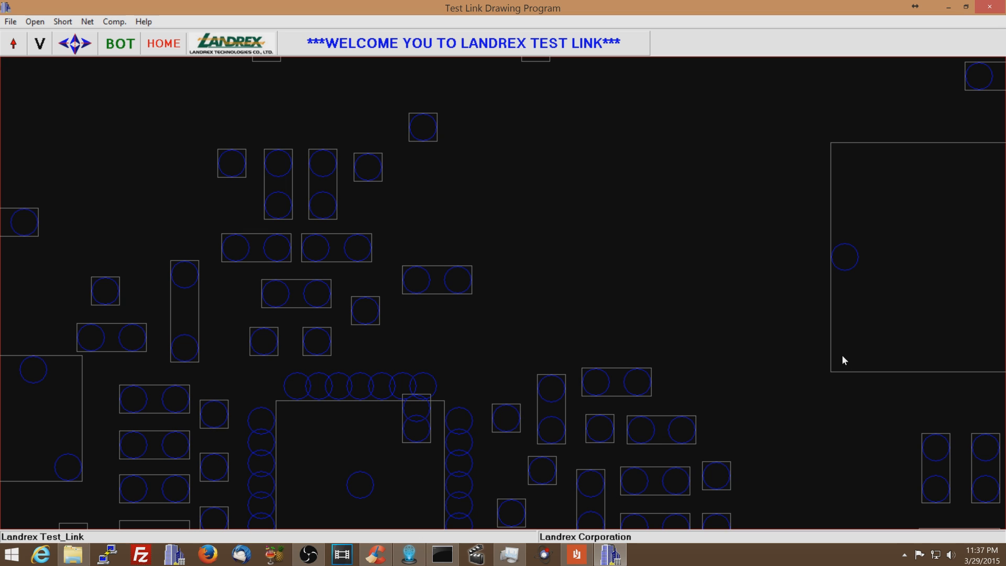
Step: Identify R7021 pin 1 on CHGR_CSI_P and R7022 pin 1 on CHGR_CSI_N in the boardview
{"action": "left_click", "coordinate": [277, 207]}
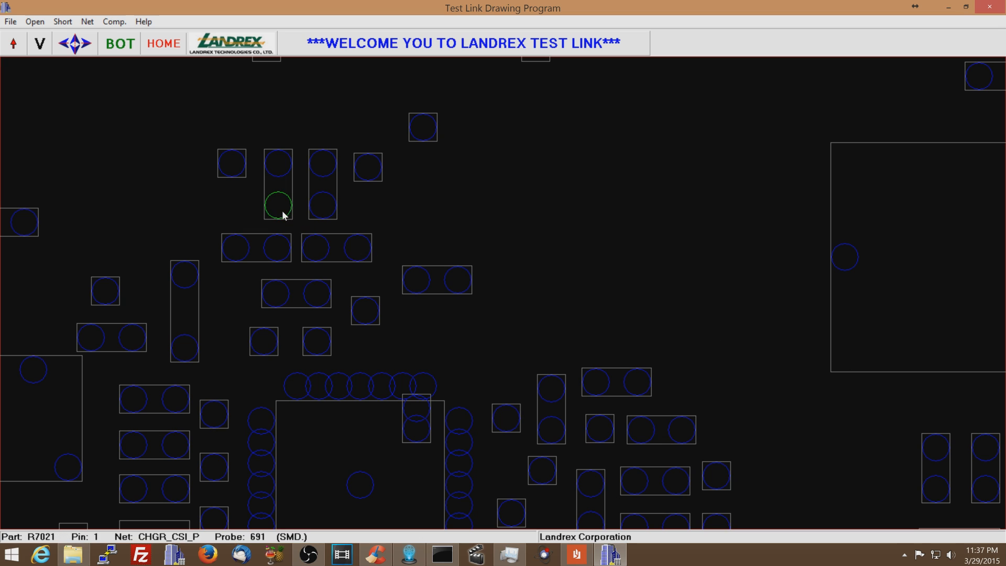
{"action": "left_click", "coordinate": [321, 205]}
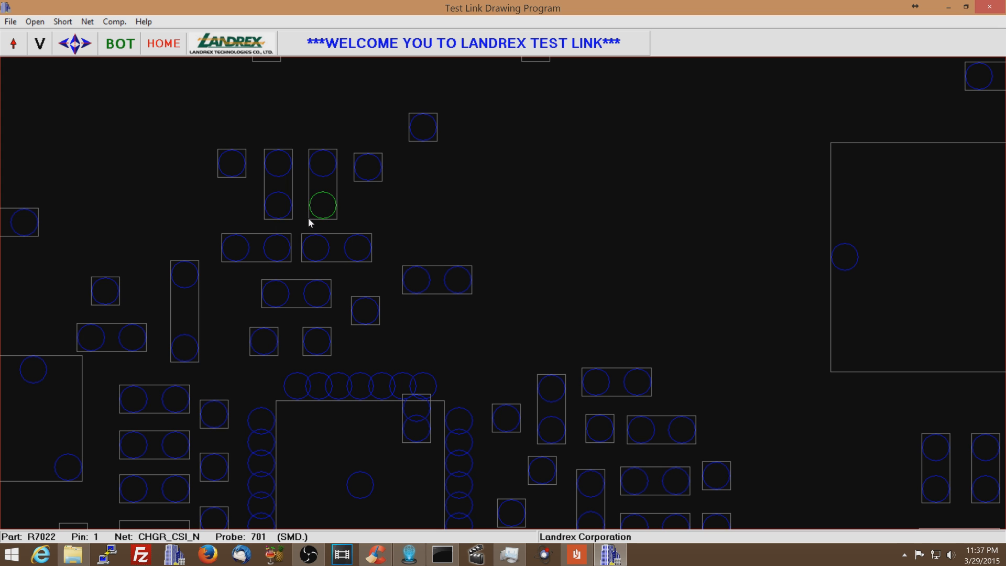
{"action": "left_click", "coordinate": [277, 205]}
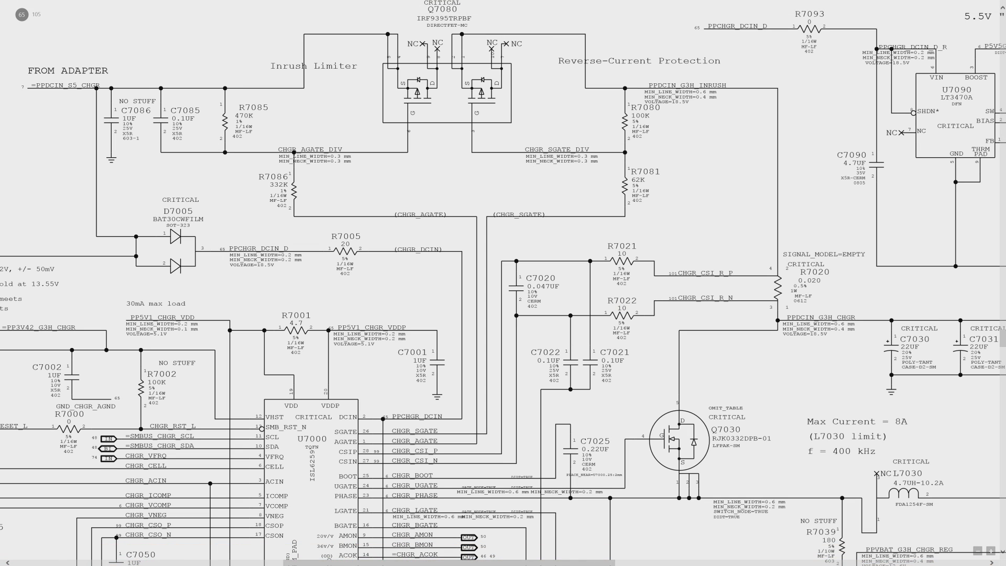
{"action": "mouse_move", "coordinate": [635, 266]}
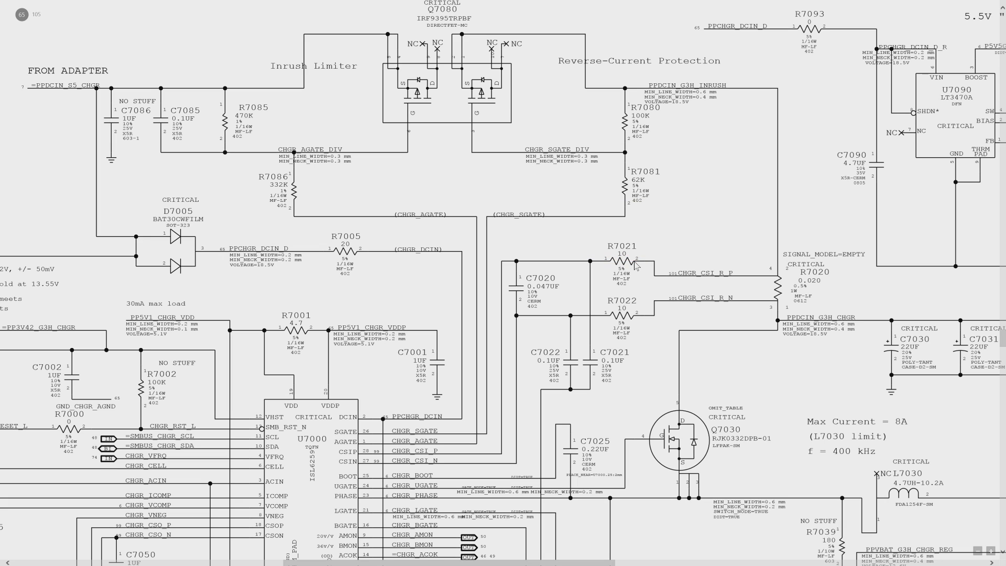
{"action": "mouse_move", "coordinate": [786, 282]}
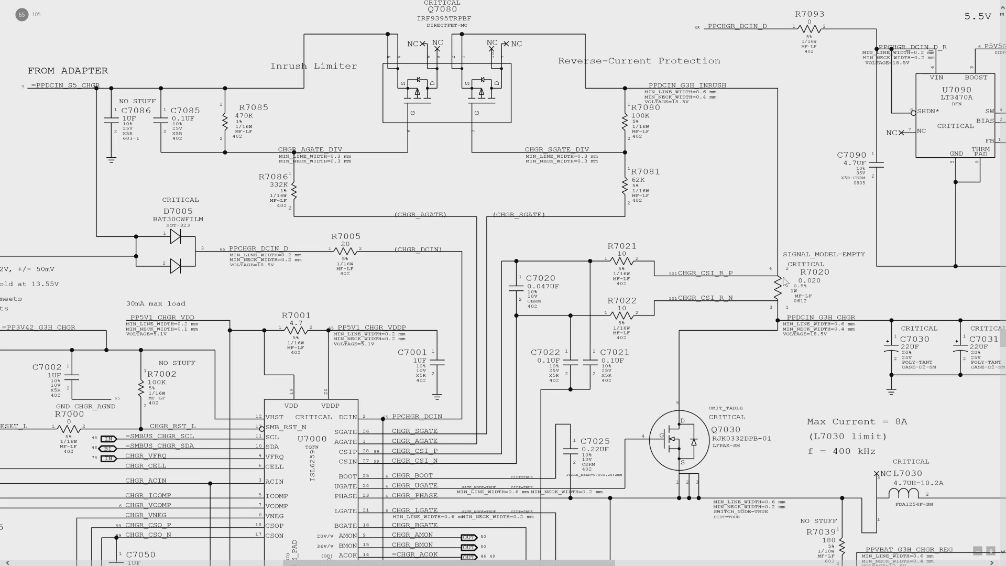
{"action": "mouse_move", "coordinate": [786, 283]}
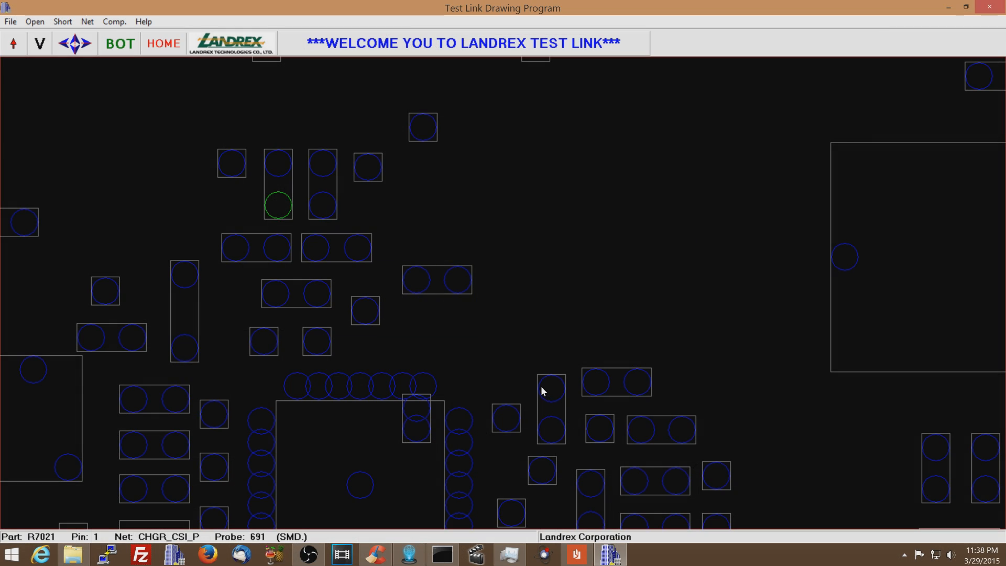
Step: Identify C7022 pin 2 on GND_CHGR_AGND and pin 1 on CHGR_CSI_N
{"action": "left_click", "coordinate": [357, 248]}
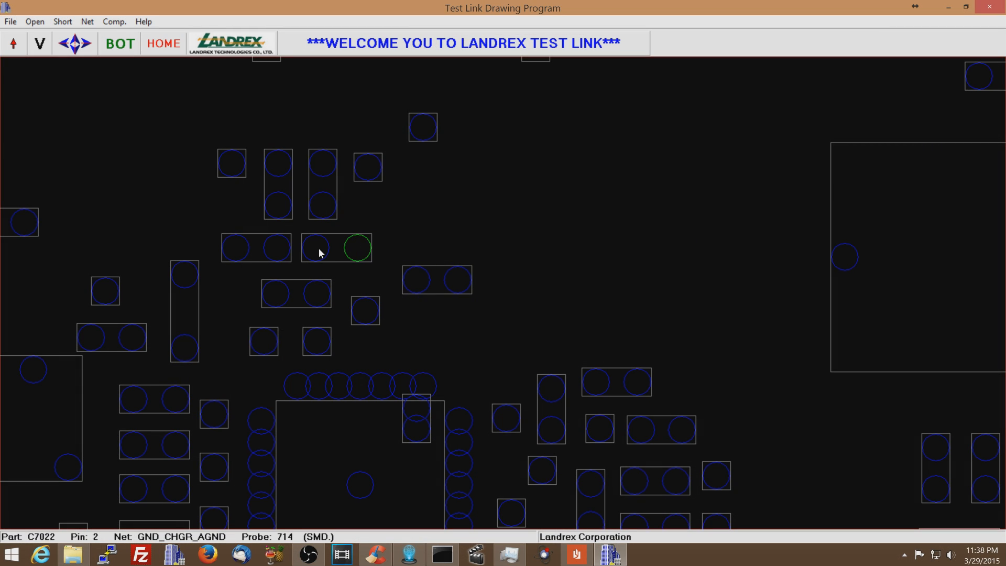
{"action": "left_click", "coordinate": [315, 248]}
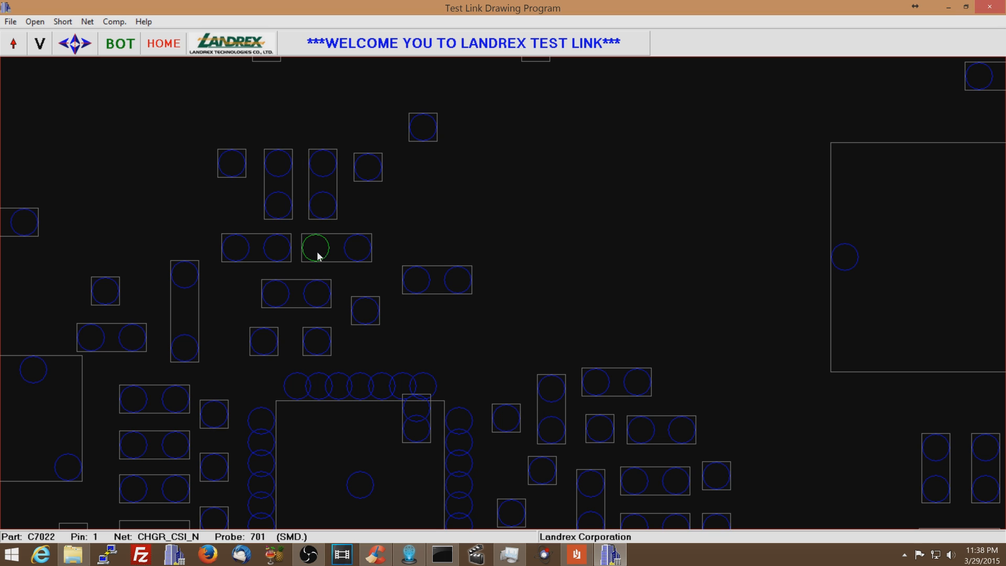
{"action": "mouse_move", "coordinate": [342, 251]}
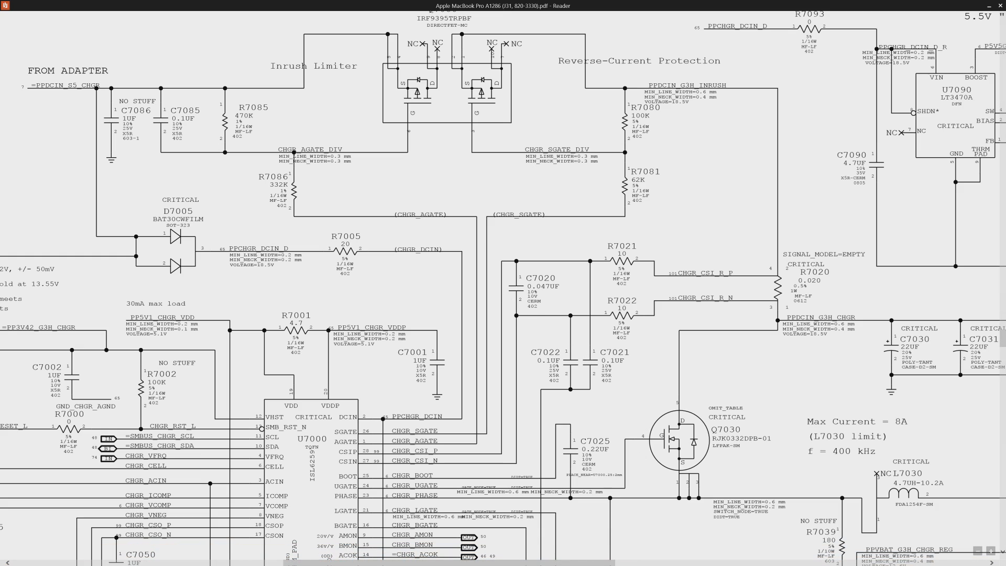
Step: Select the C7021 label and neighbouring CHGR_CSI network labels, then switch to the boardview
{"action": "double_click", "coordinate": [618, 353]}
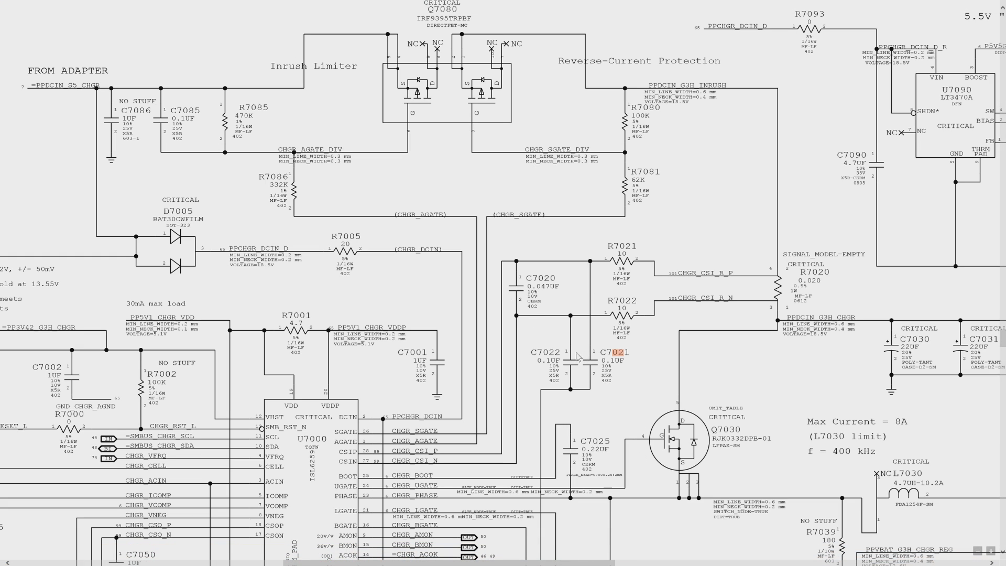
{"action": "double_click", "coordinate": [559, 353]}
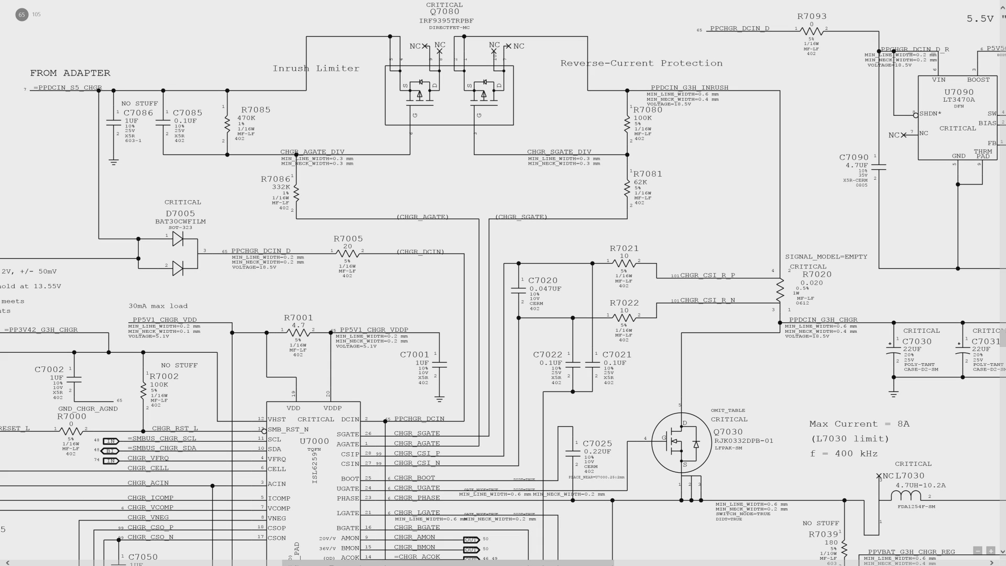
{"action": "mouse_move", "coordinate": [273, 559]}
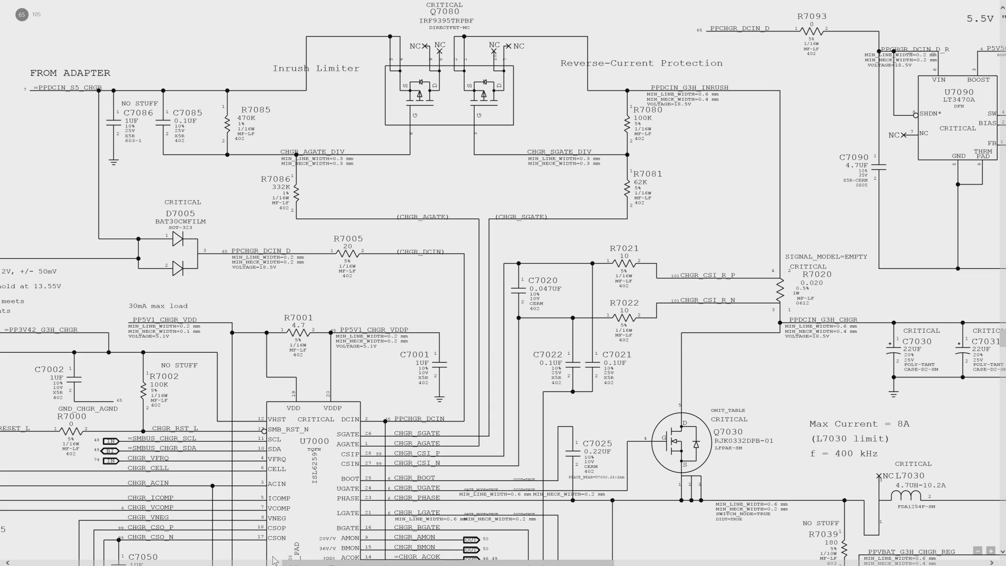
{"action": "mouse_move", "coordinate": [747, 288]}
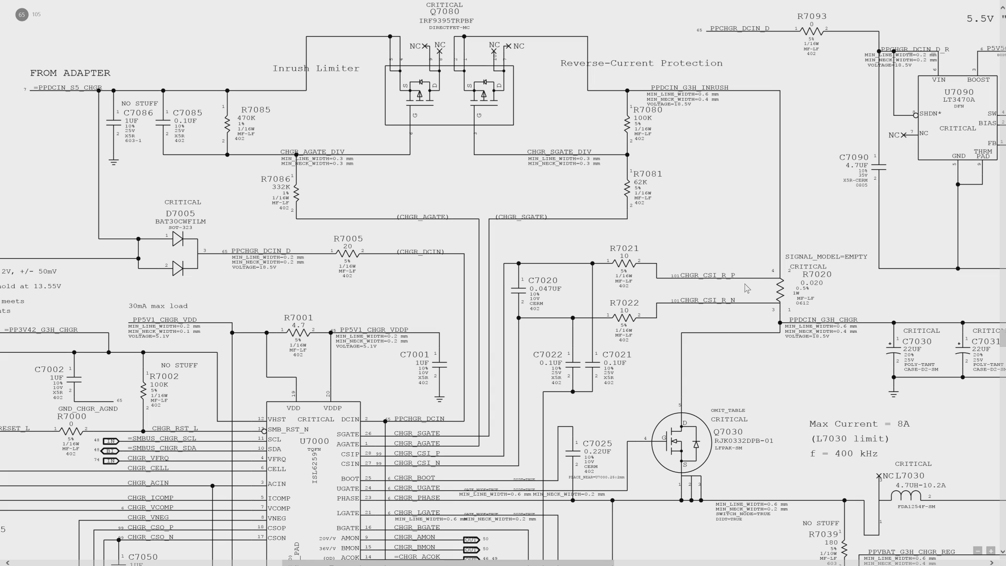
{"action": "mouse_move", "coordinate": [592, 335]}
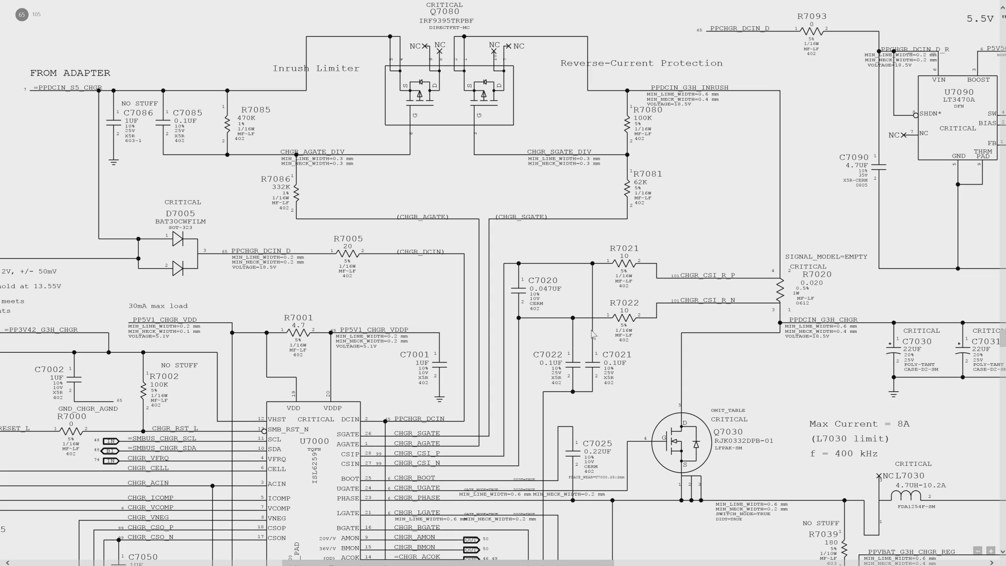
{"action": "double_click", "coordinate": [552, 355]}
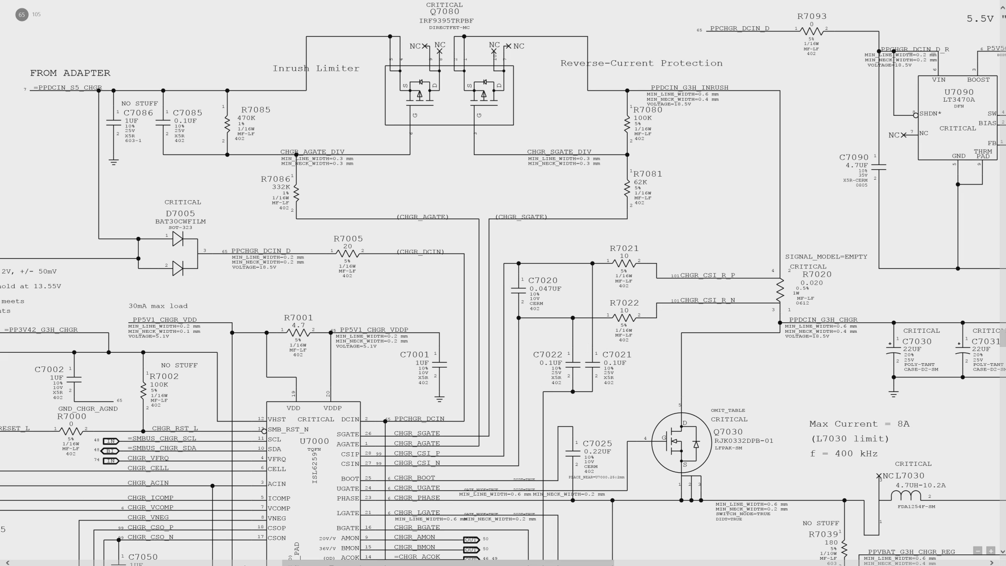
{"action": "key", "text": "alt+tab"}
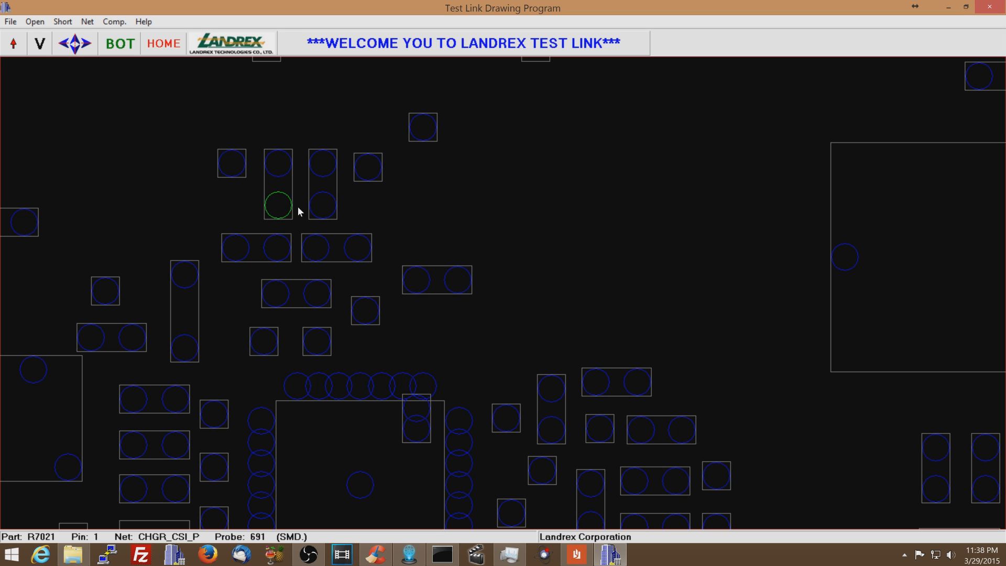
Step: Identify R7022 and C7022 pads on CHGR_CSI_N and the C7020 pad on CHGR_CSI_P
{"action": "left_click", "coordinate": [321, 205]}
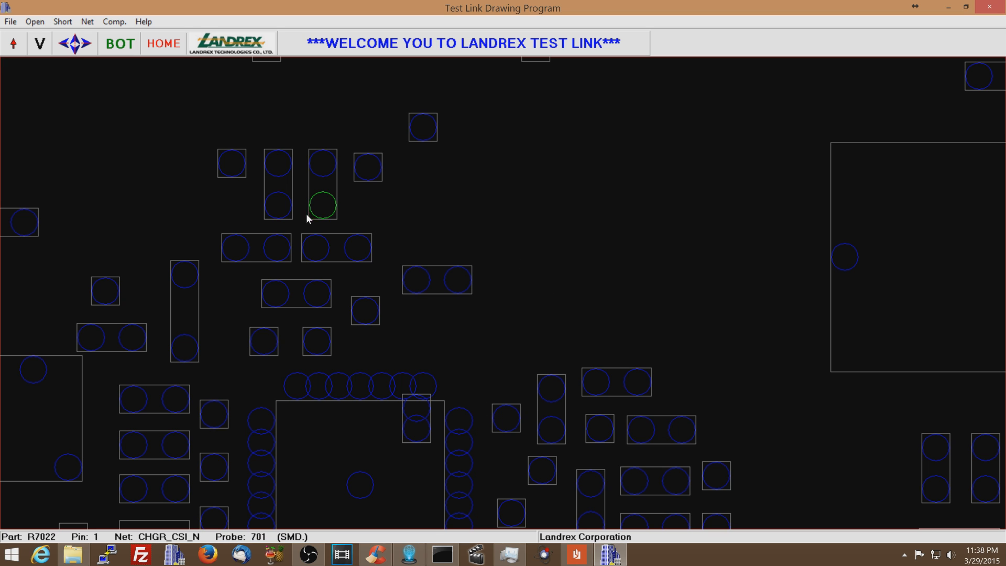
{"action": "left_click", "coordinate": [315, 248]}
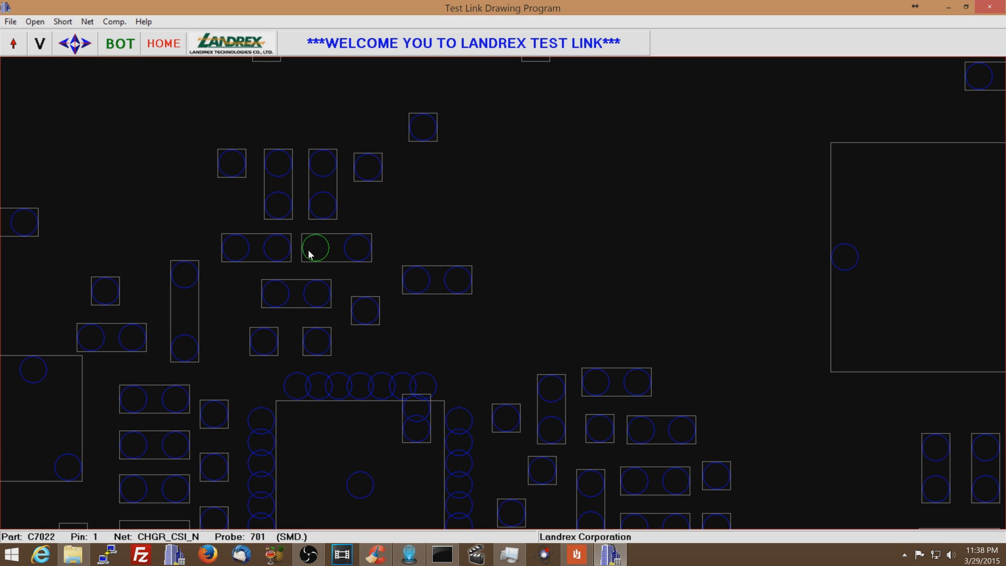
{"action": "left_click", "coordinate": [275, 293]}
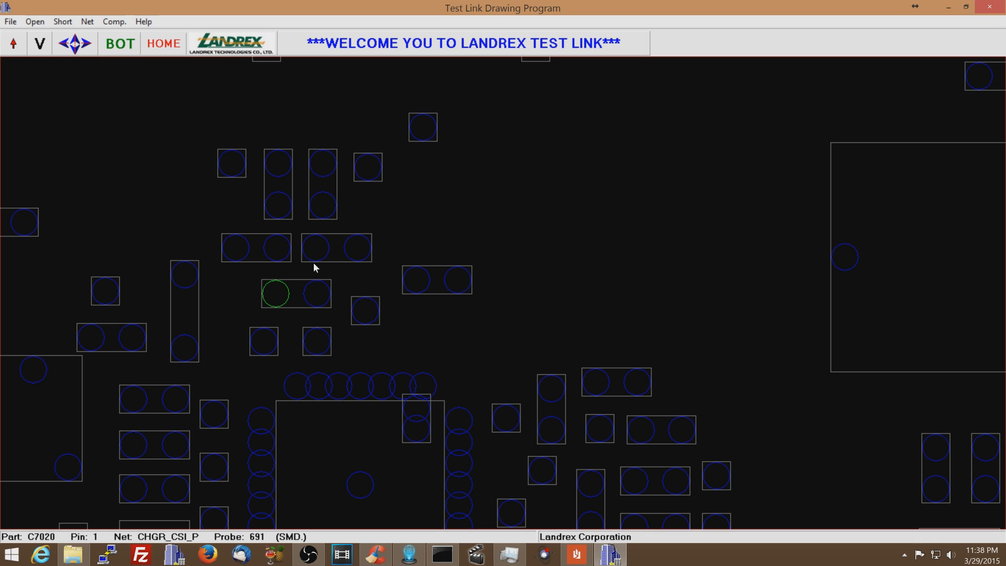
{"action": "mouse_move", "coordinate": [526, 511]}
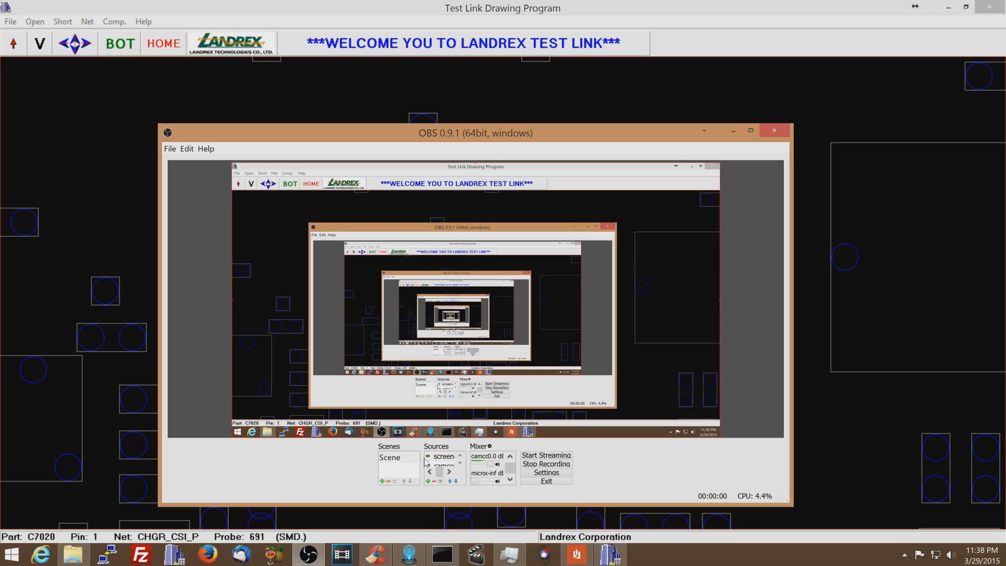
{"action": "left_click", "coordinate": [443, 456]}
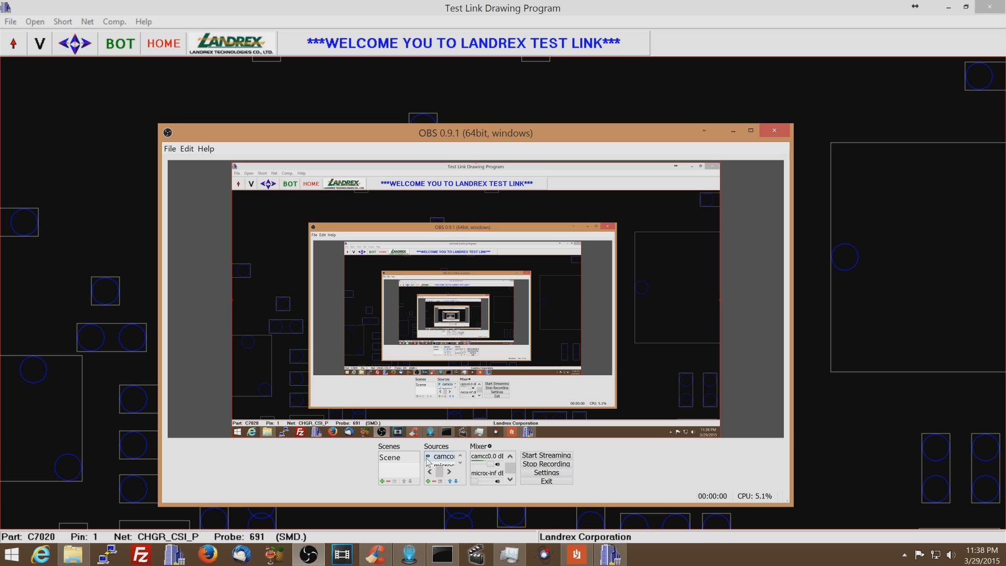
{"action": "left_click", "coordinate": [444, 465]}
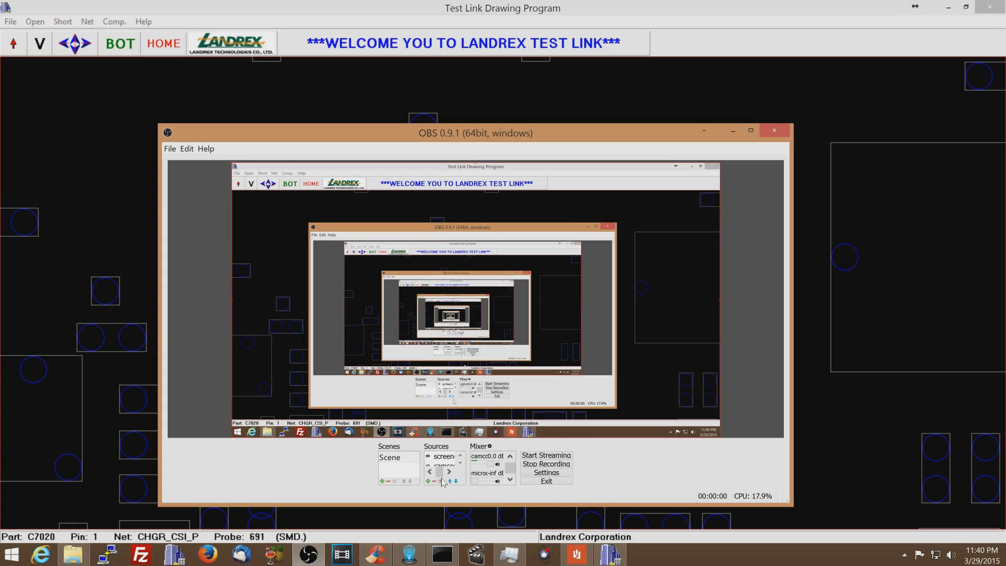
{"action": "left_click", "coordinate": [442, 457]}
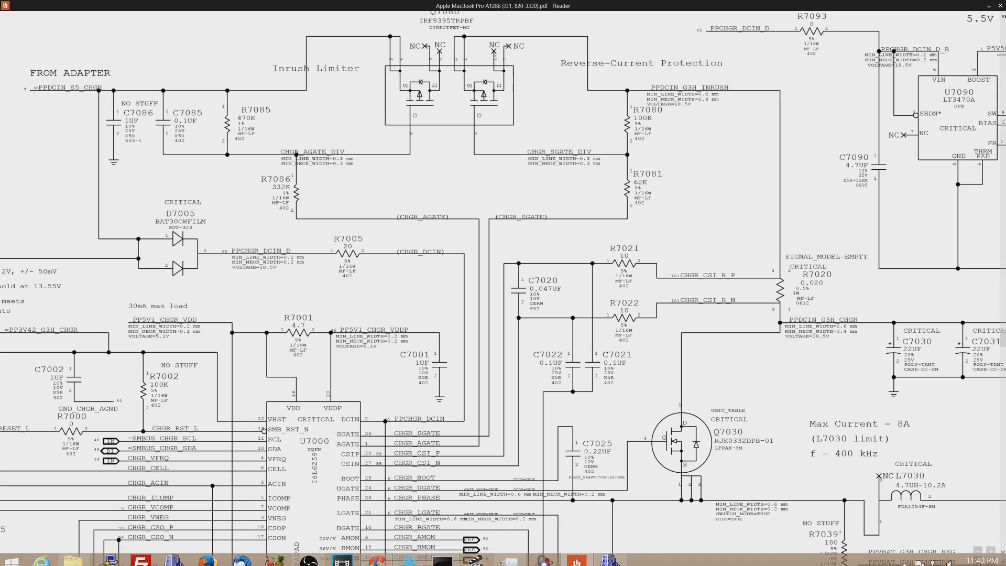
Step: Scroll through the CHGR_CSI_P/N resistor-capacitor network, then switch toward the OBS window
{"action": "scroll", "scroll_direction": "down", "scroll_amount": 3}
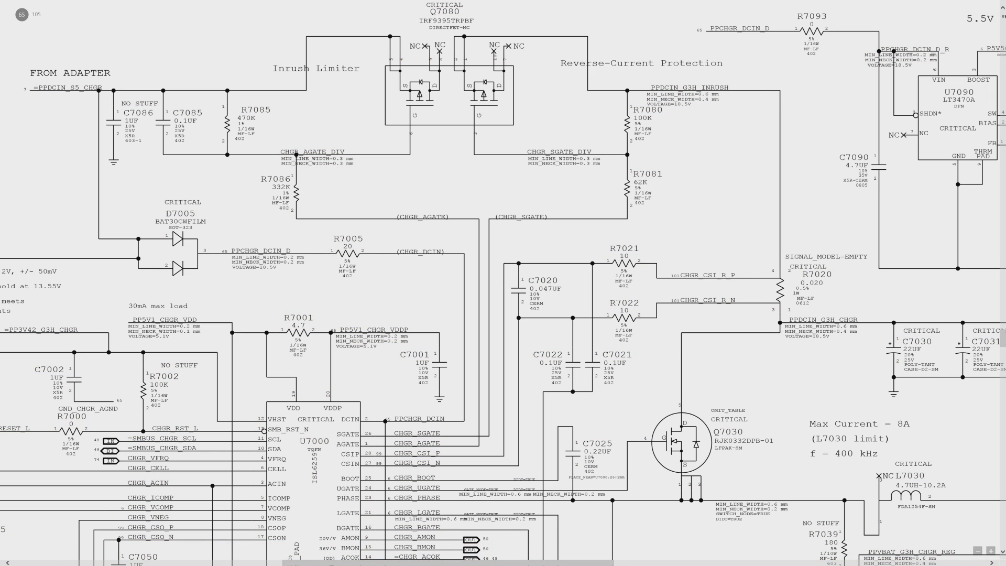
{"action": "mouse_move", "coordinate": [602, 321]}
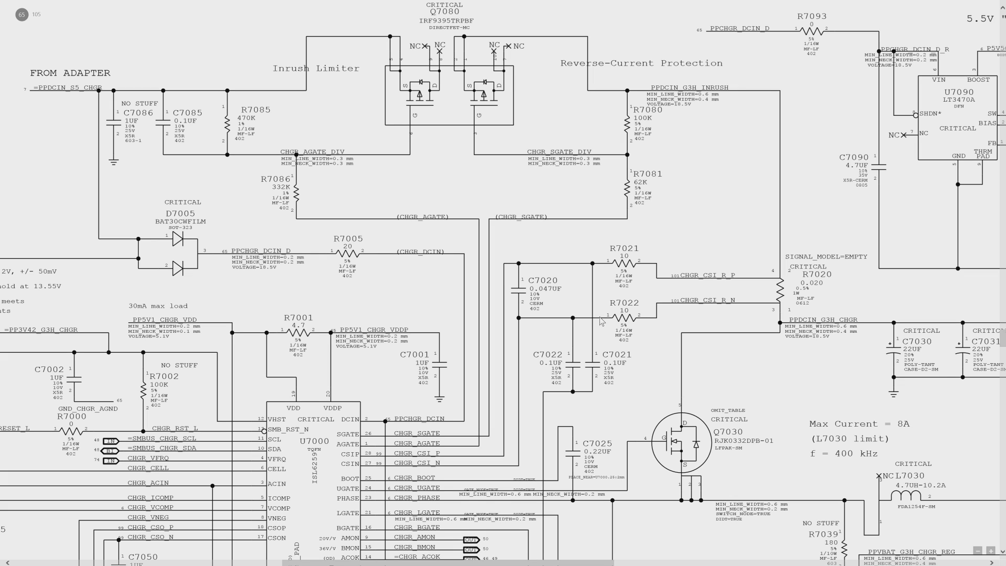
{"action": "mouse_move", "coordinate": [601, 321]}
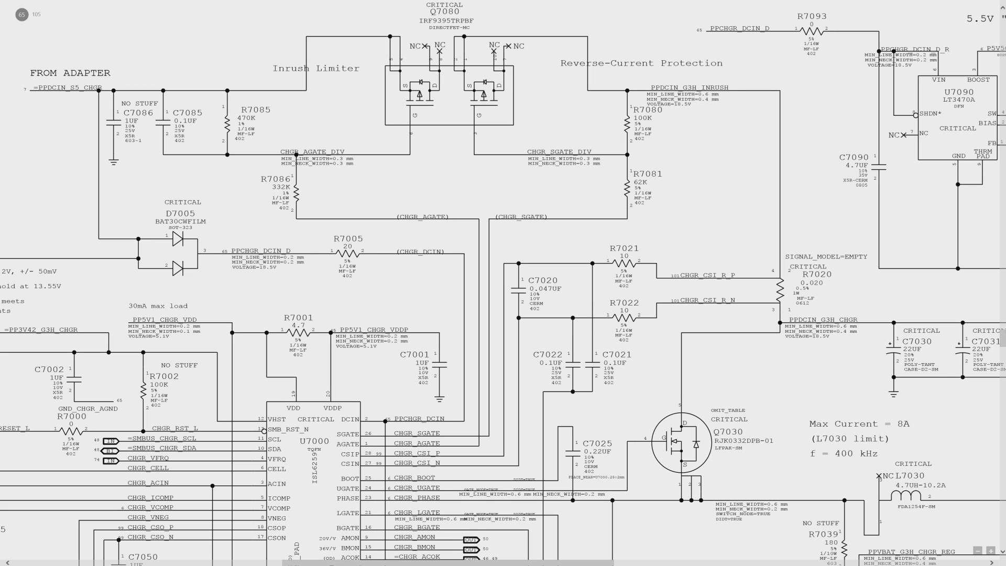
{"action": "mouse_move", "coordinate": [577, 323]}
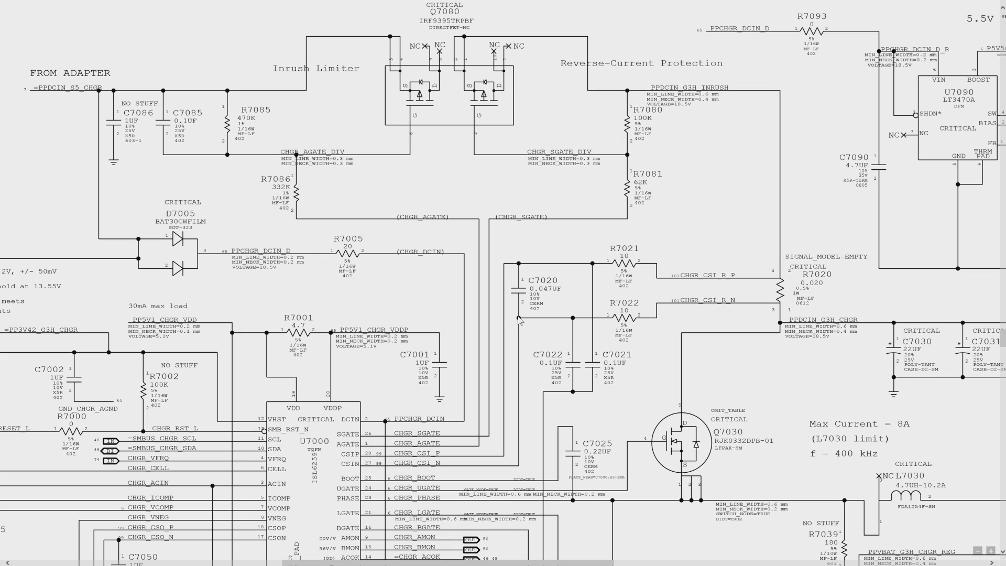
{"action": "mouse_move", "coordinate": [520, 320]}
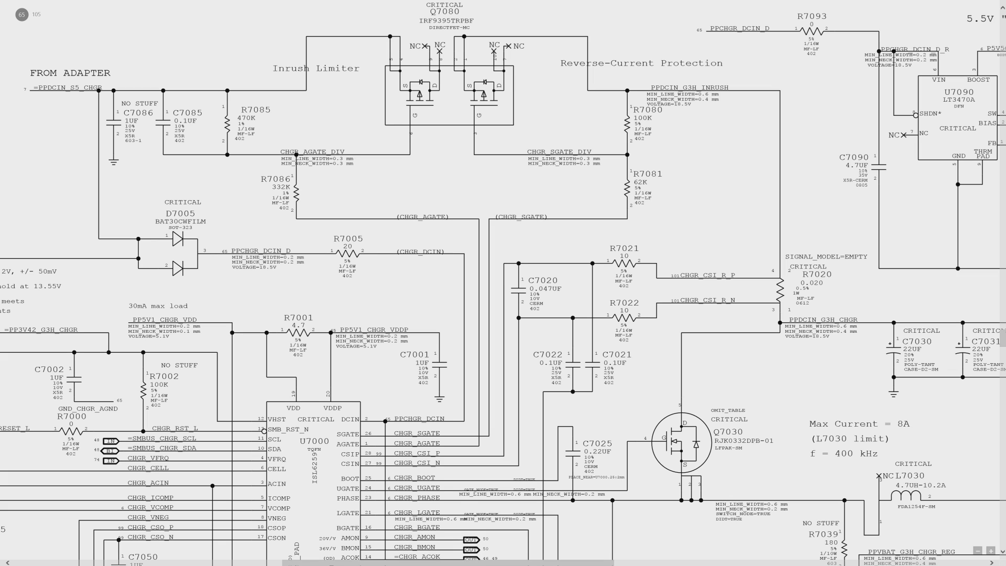
{"action": "mouse_move", "coordinate": [559, 428]}
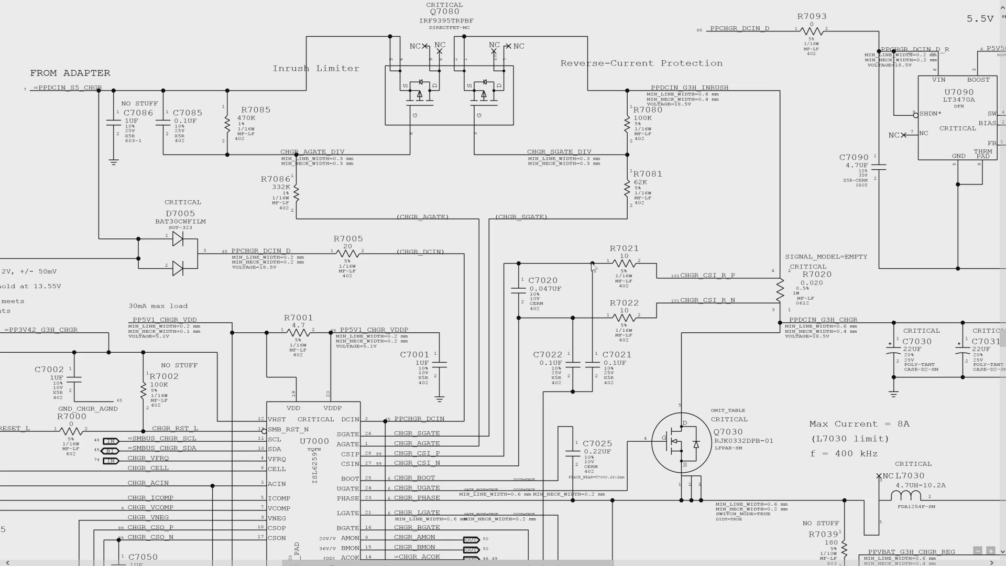
{"action": "mouse_move", "coordinate": [593, 268]}
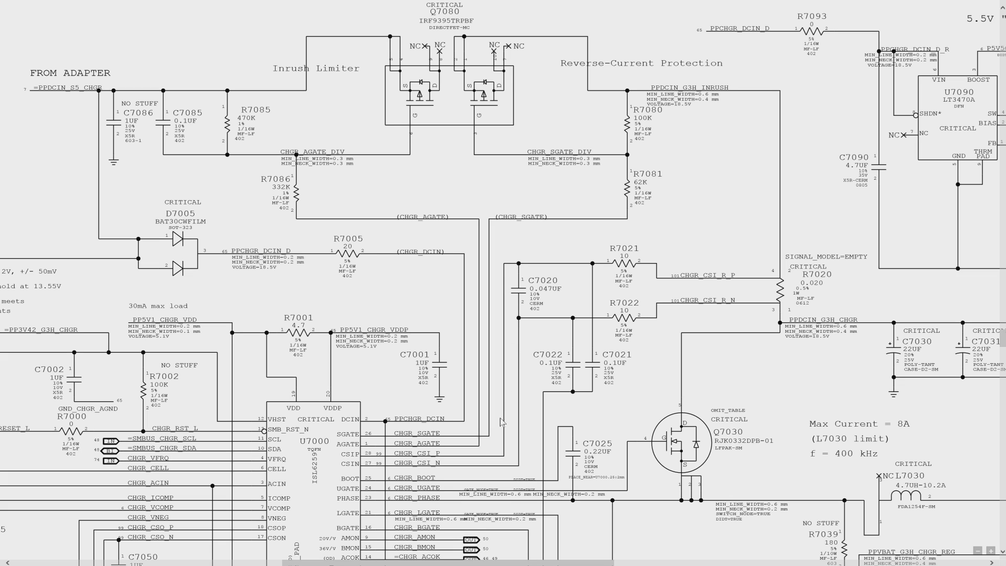
{"action": "mouse_move", "coordinate": [687, 294]}
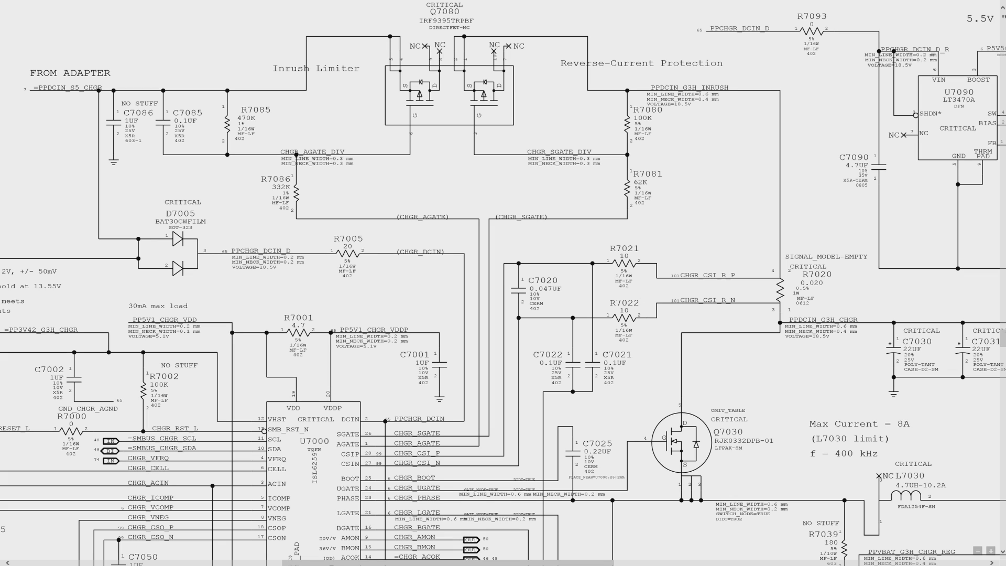
{"action": "mouse_move", "coordinate": [577, 266]}
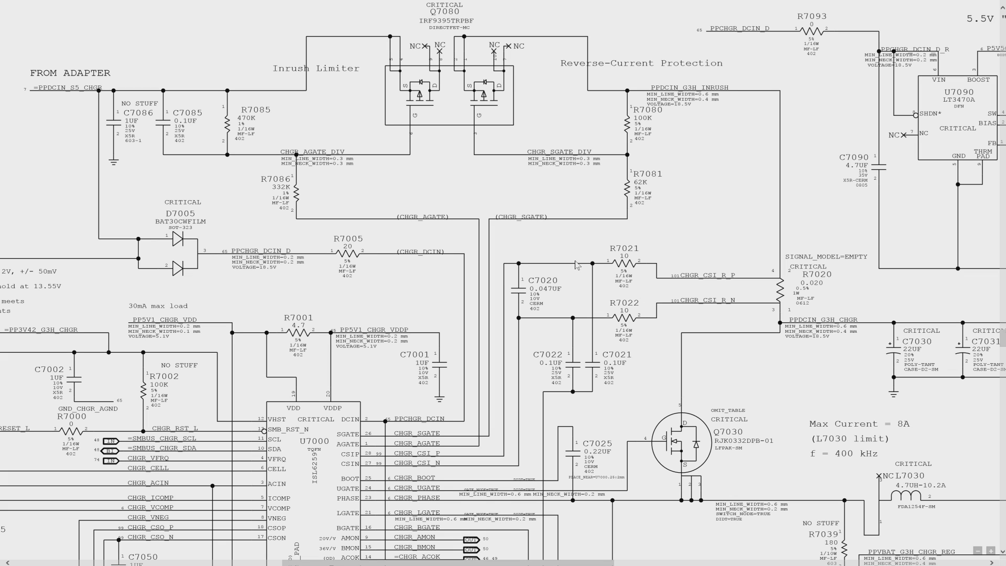
{"action": "mouse_move", "coordinate": [661, 322]}
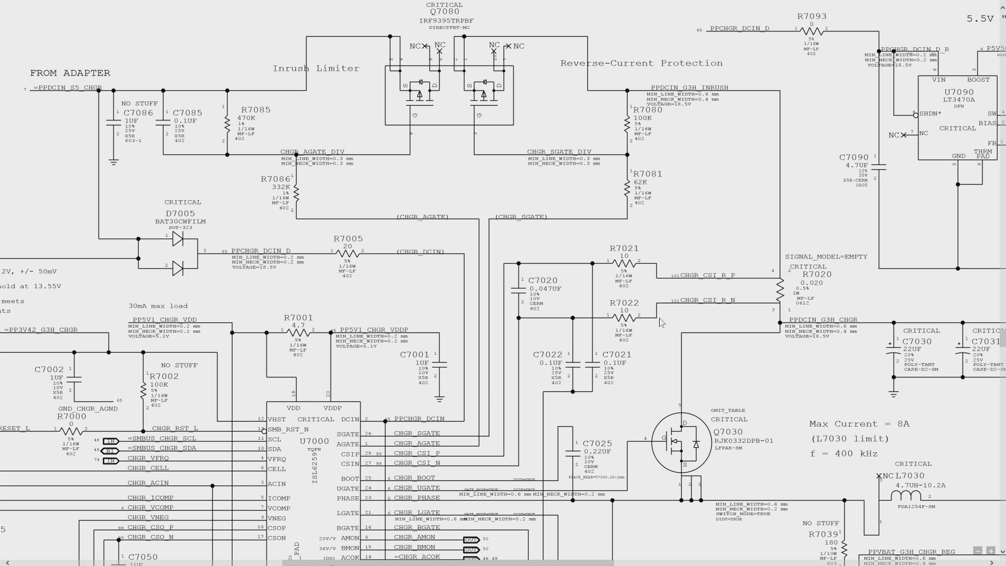
{"action": "mouse_move", "coordinate": [584, 326]}
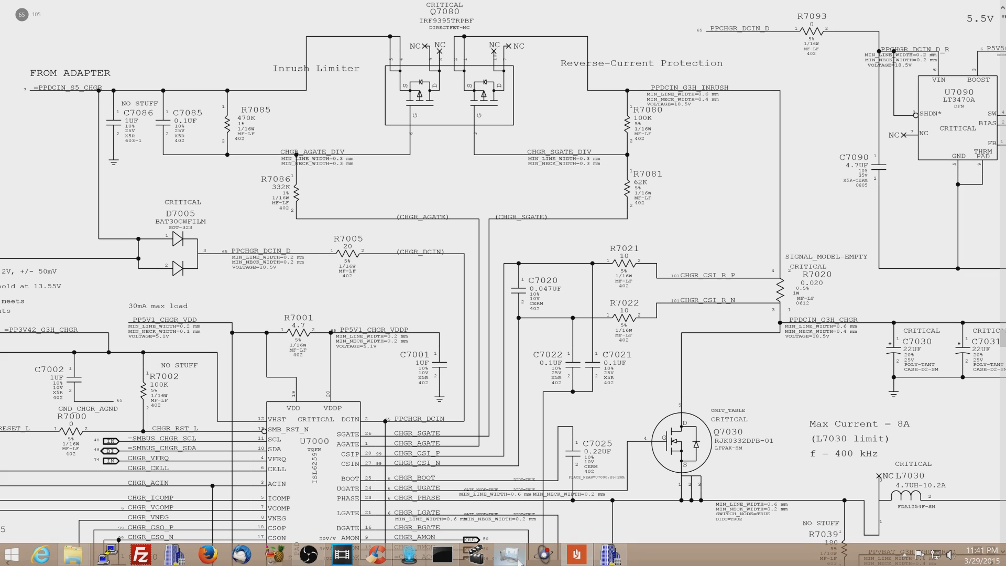
{"action": "mouse_move", "coordinate": [546, 554]}
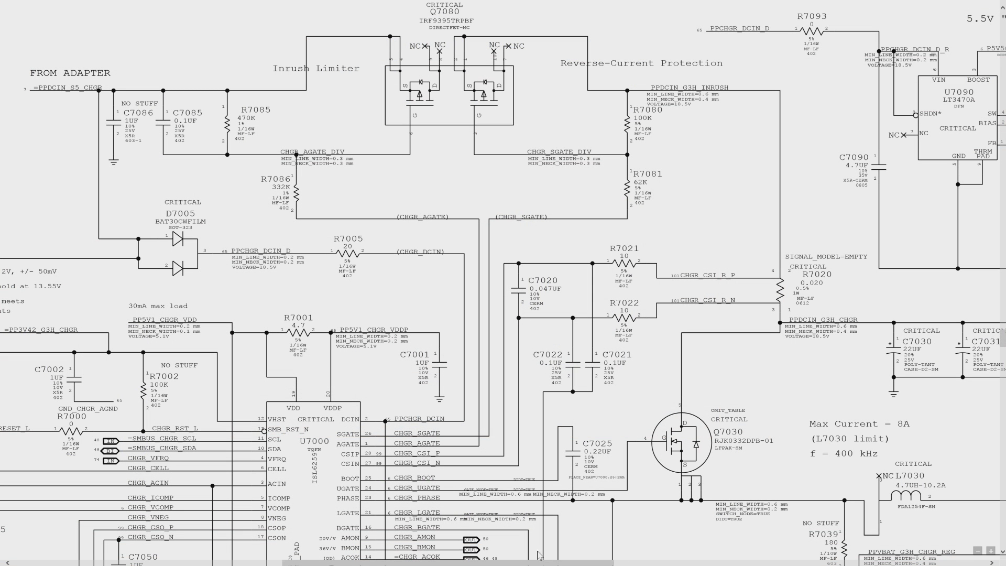
{"action": "key", "text": "alt+tab"}
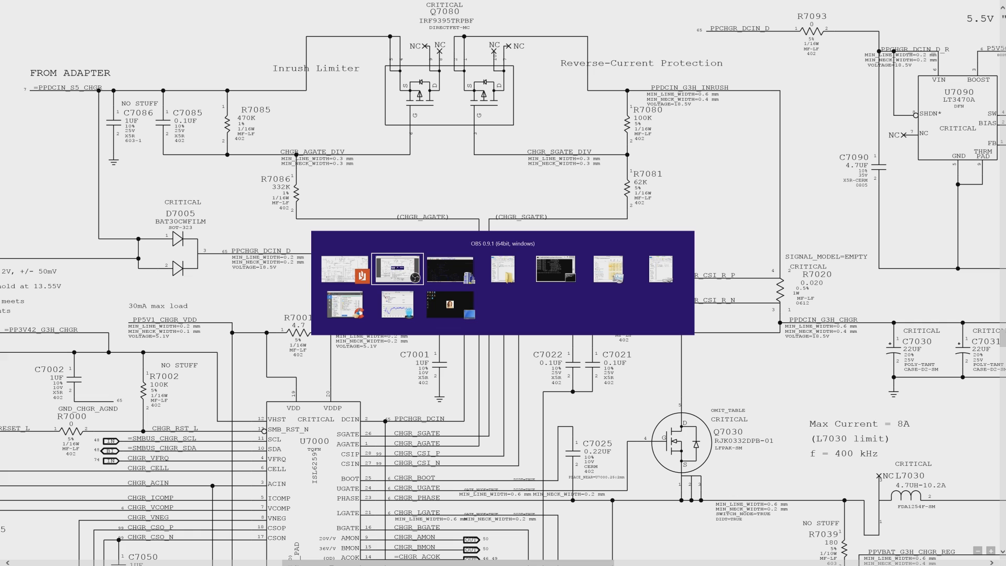